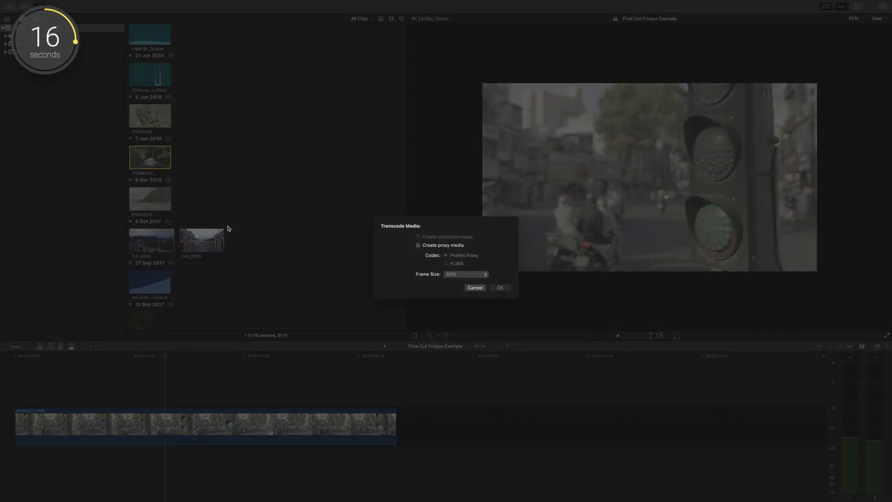
Enable proxy media creation with the H.264 codec and reveal the Frame Size choices.
left_click(418, 245)
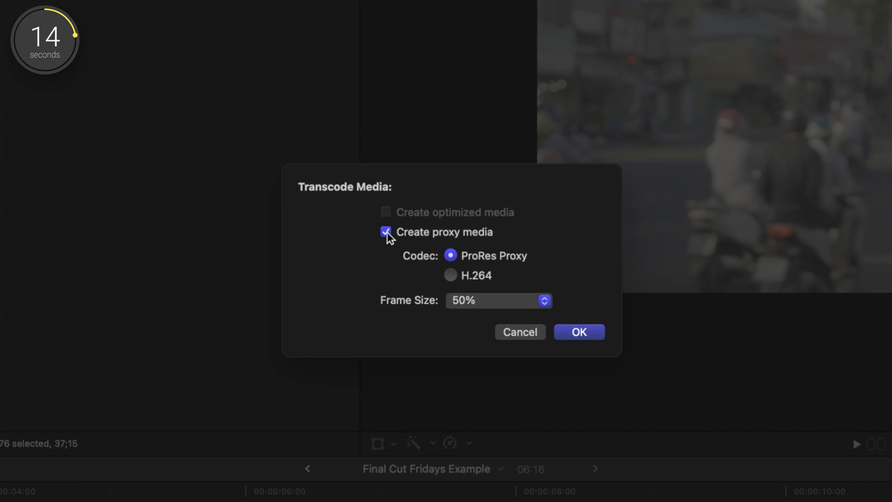
left_click(450, 275)
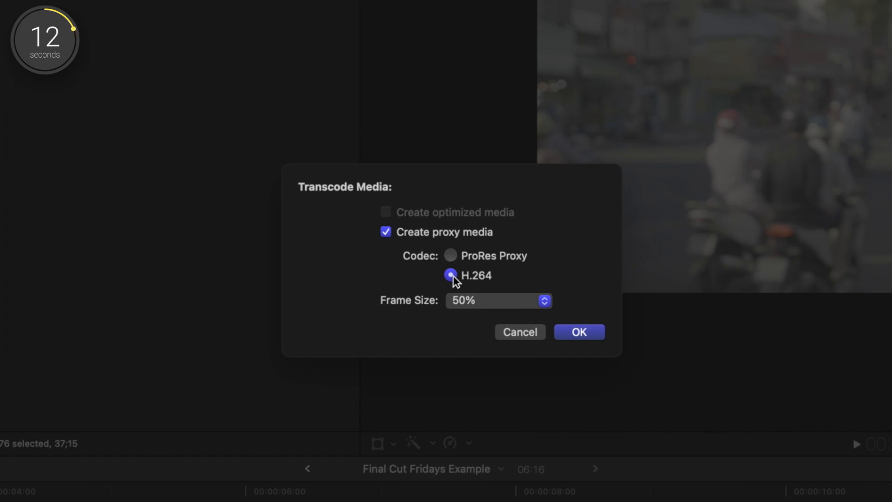
left_click(499, 300)
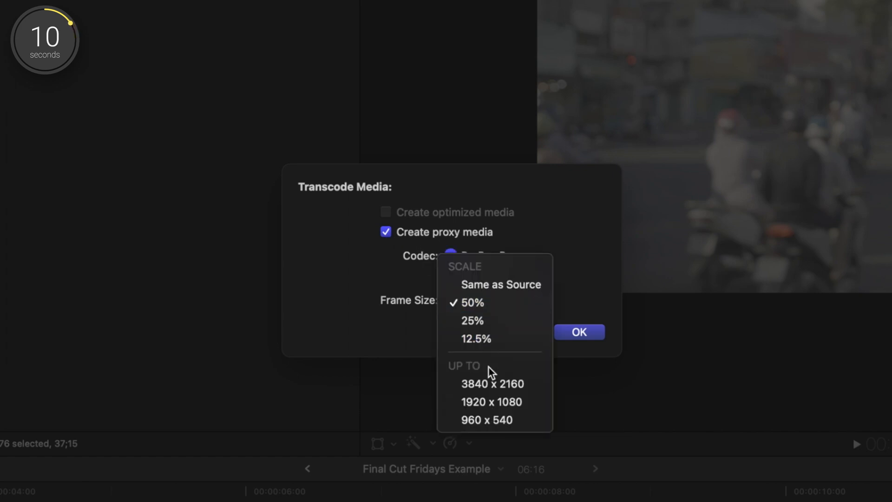